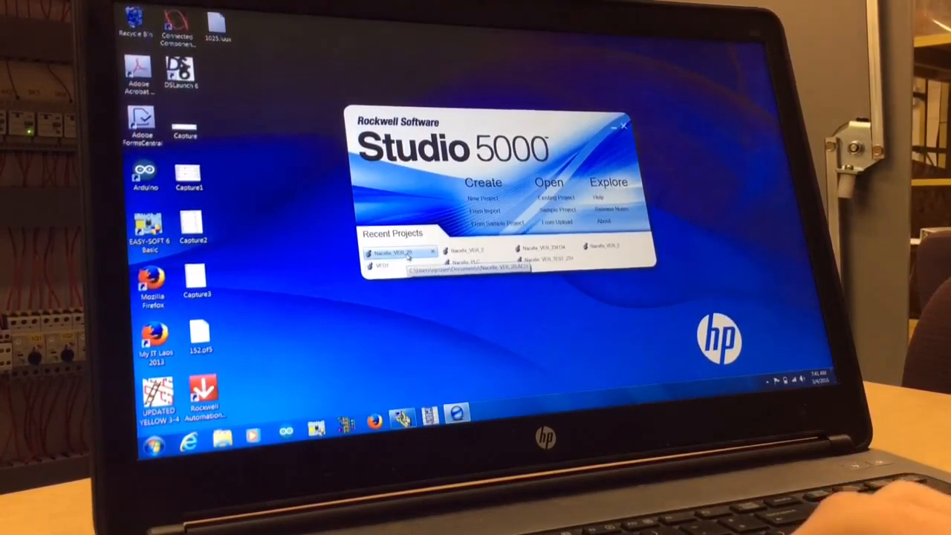
Step: Open Nacelle_VER_2 from the launcher's Recent Projects list
left_click(623, 125)
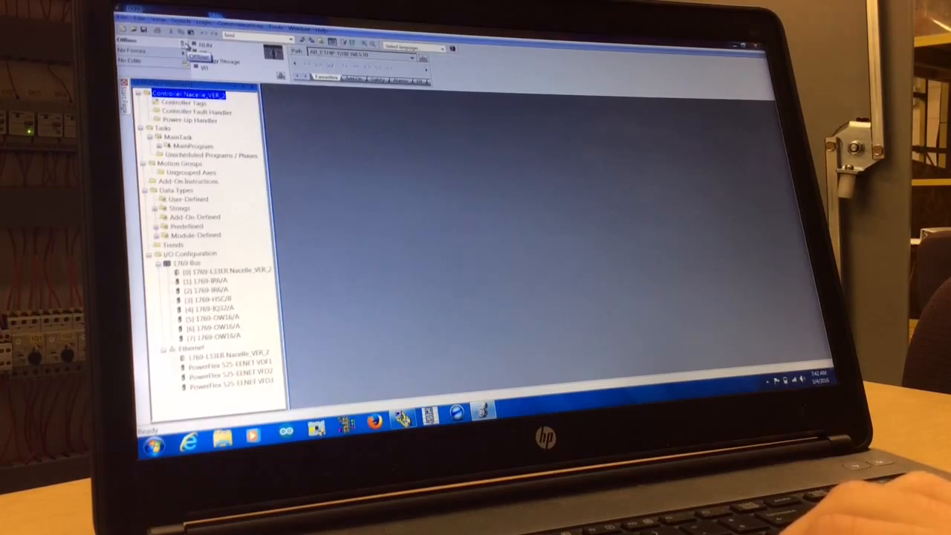
Step: Go online with the Nacelle_VER_2 controller until it shows Rem Run and Controller OK
left_click(192, 46)
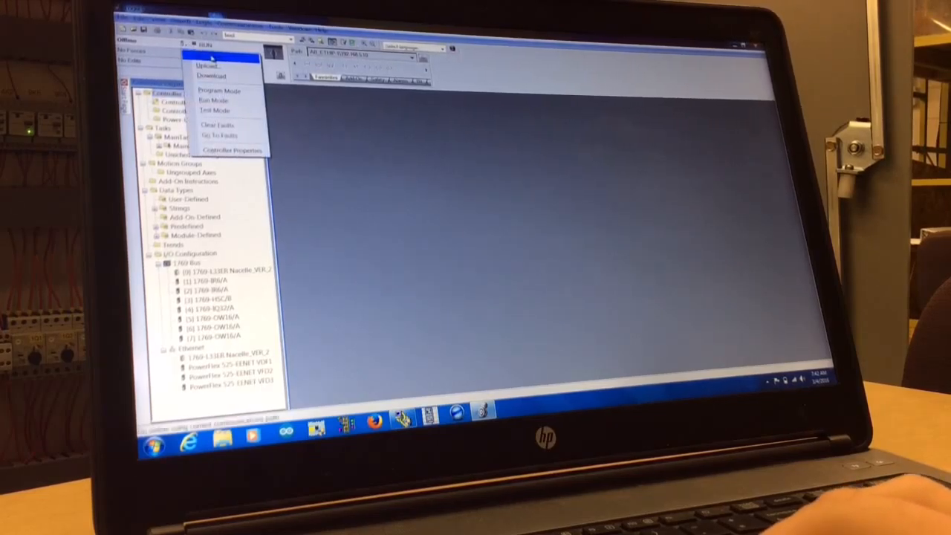
left_click(210, 75)
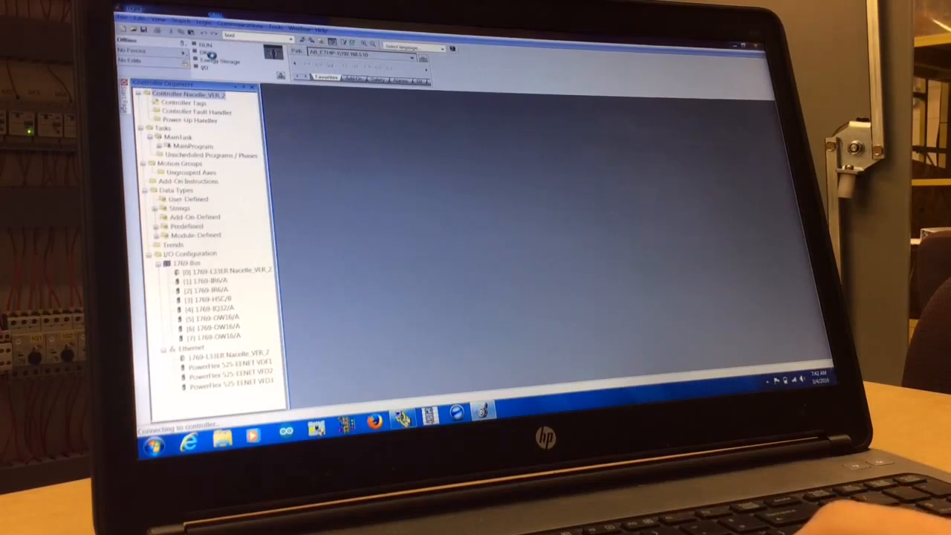
left_click(189, 93)
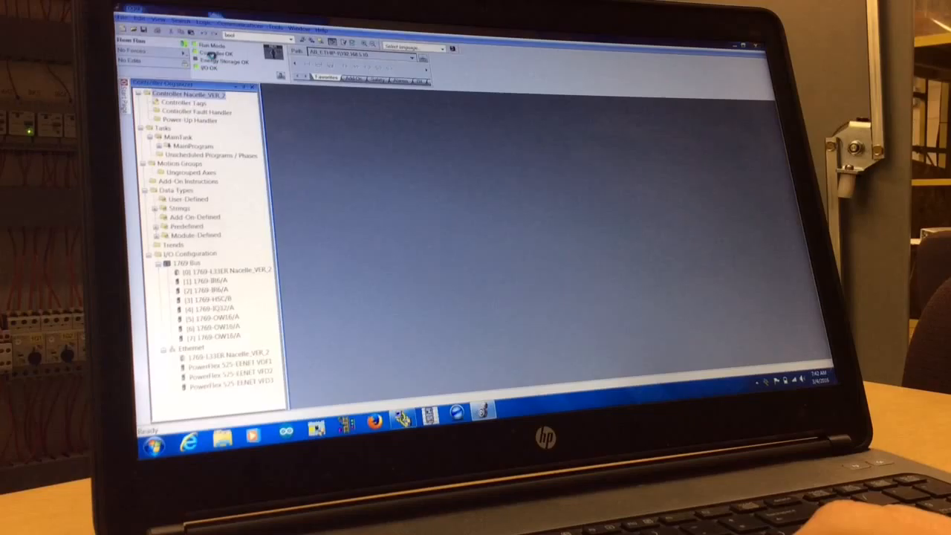
left_click(188, 92)
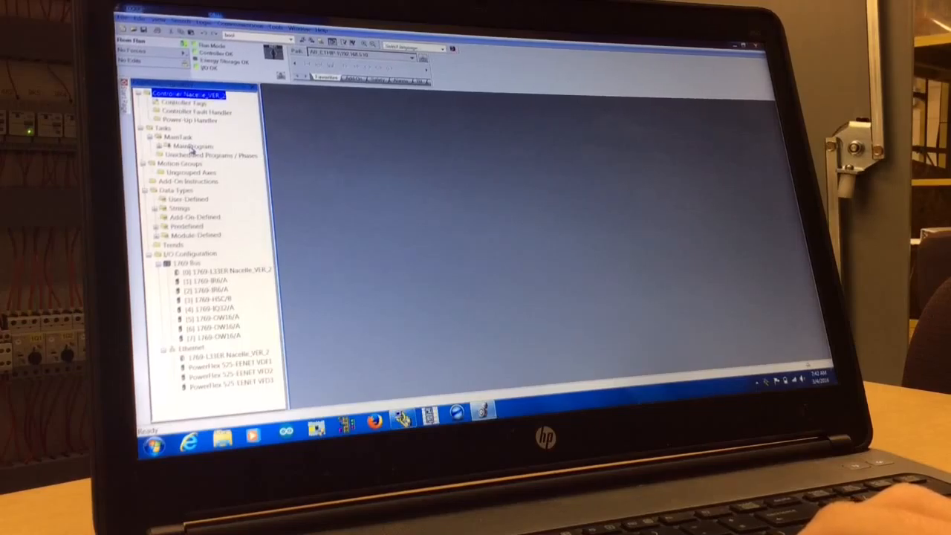
Step: Open MainProgram's MainRoutine ladder and scroll through its live rungs
double_click(195, 146)
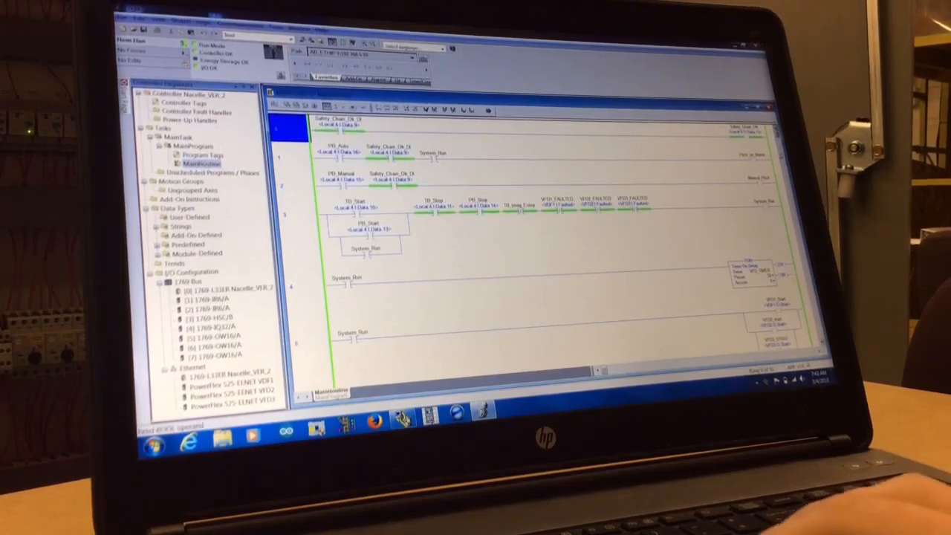
scroll("down", 3)
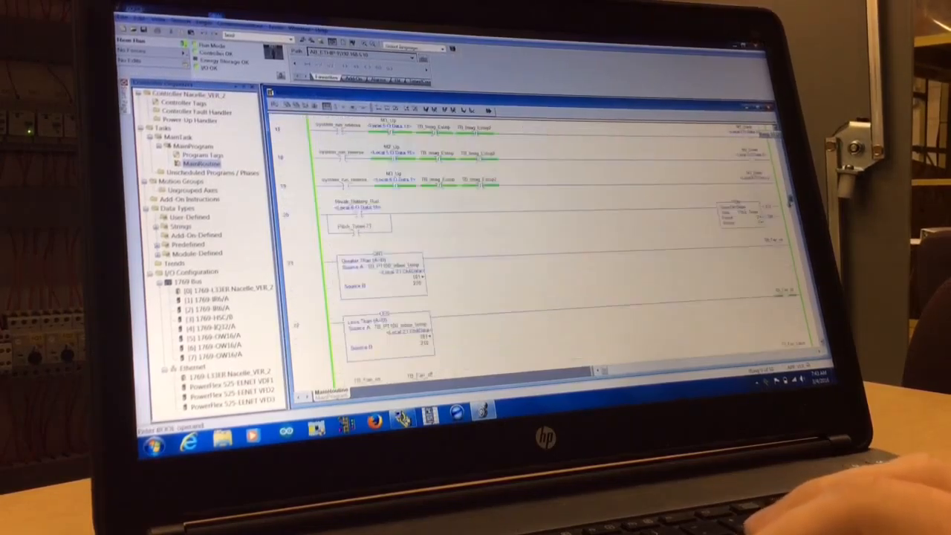
scroll("down", 3)
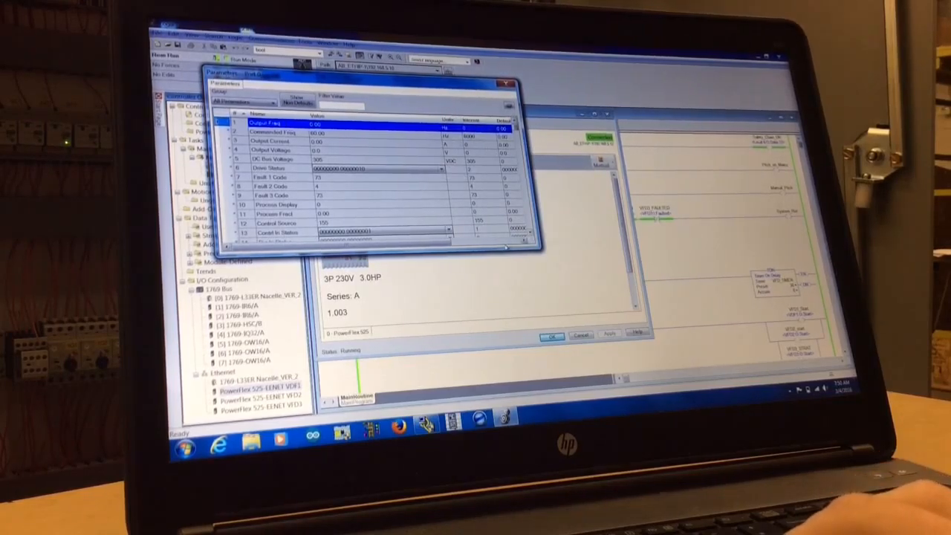
Step: Scroll VFD1's parameter sheet and open the Group dropdown
scroll("down", 3)
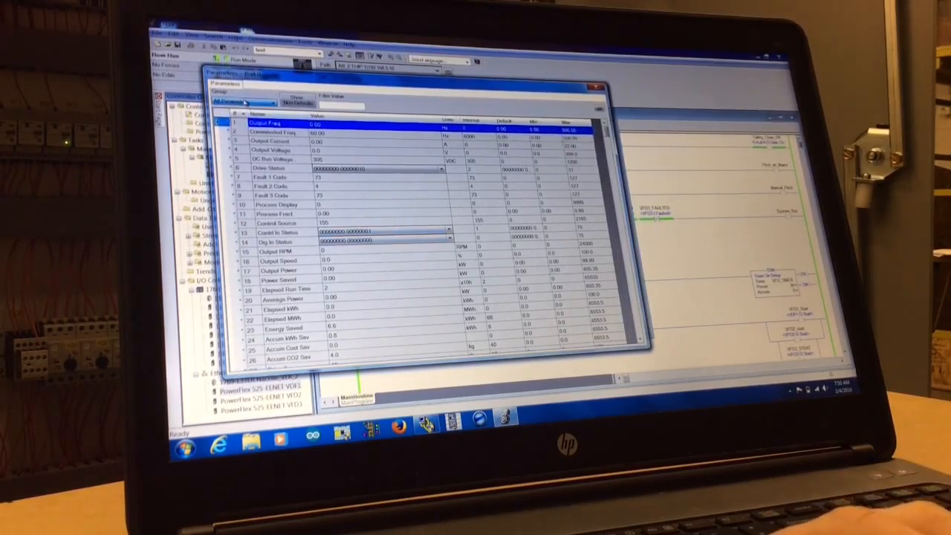
left_click(245, 102)
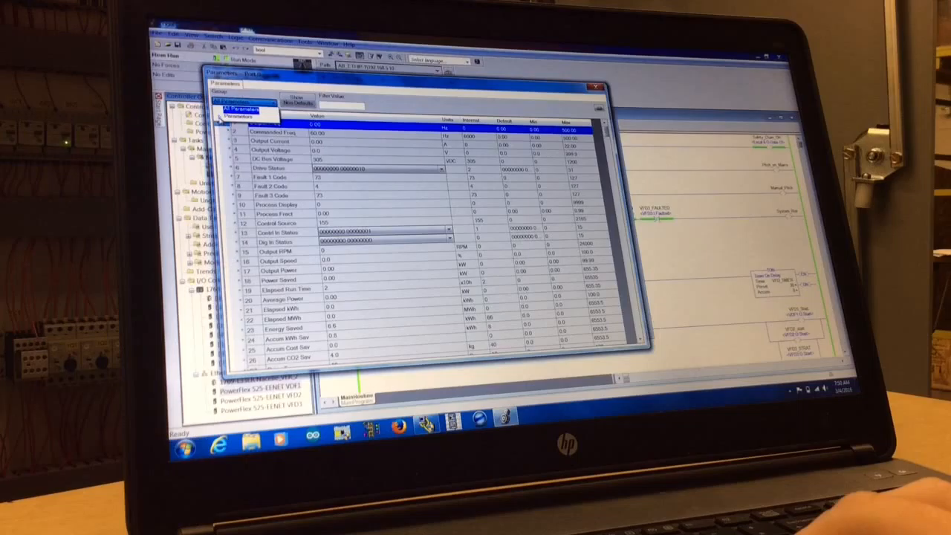
Step: Filter VFD1's parameters to the Basic Program group and scroll through it
left_click(244, 101)
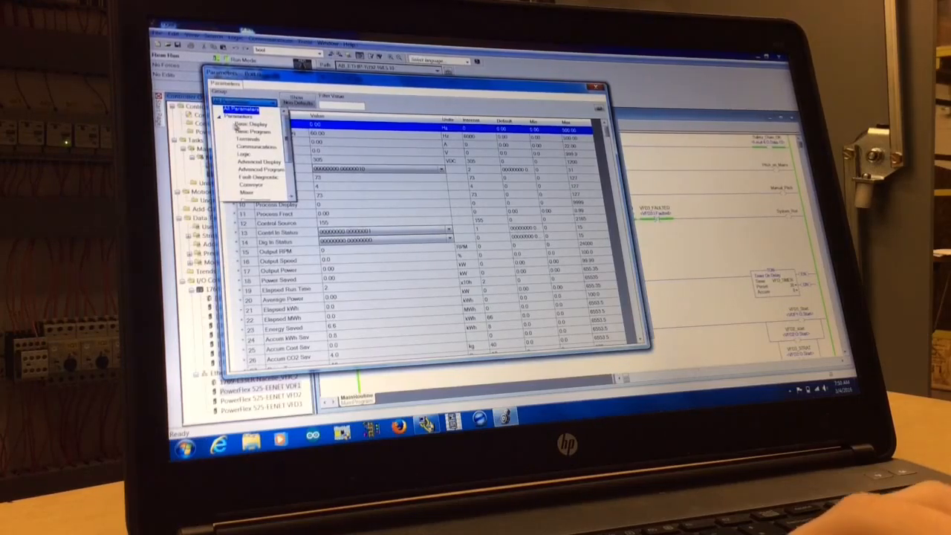
left_click(256, 131)
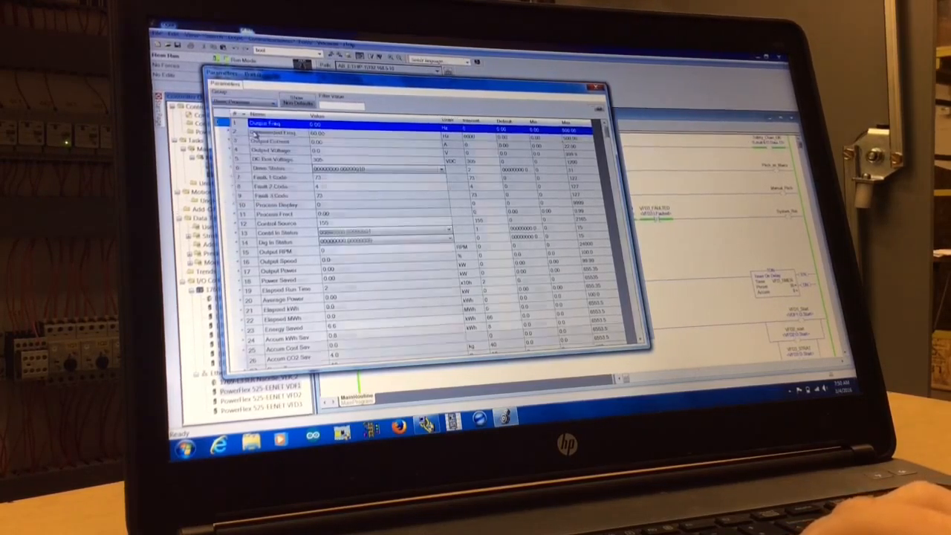
scroll("down", 3)
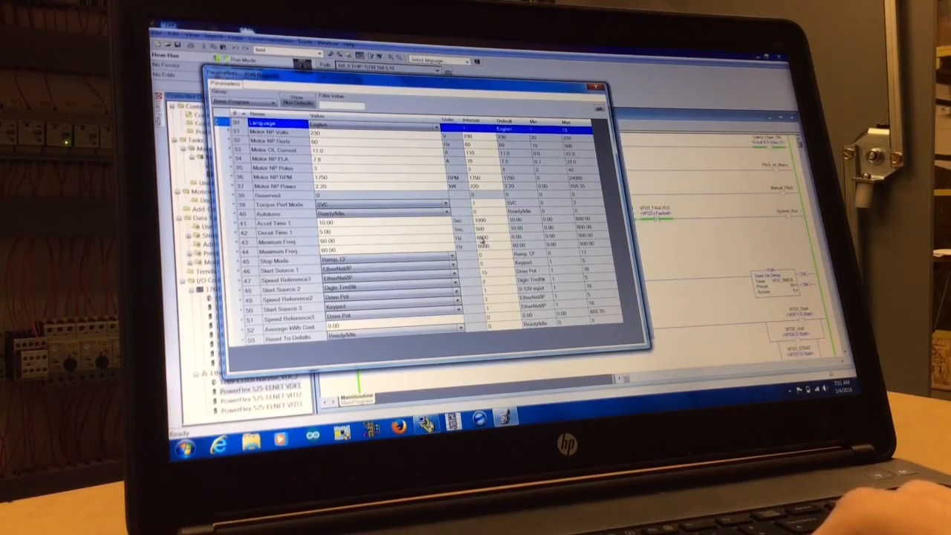
Step: Edit parameter 44 Maximum Freq so it reads 60.00 Hz
left_click(279, 242)
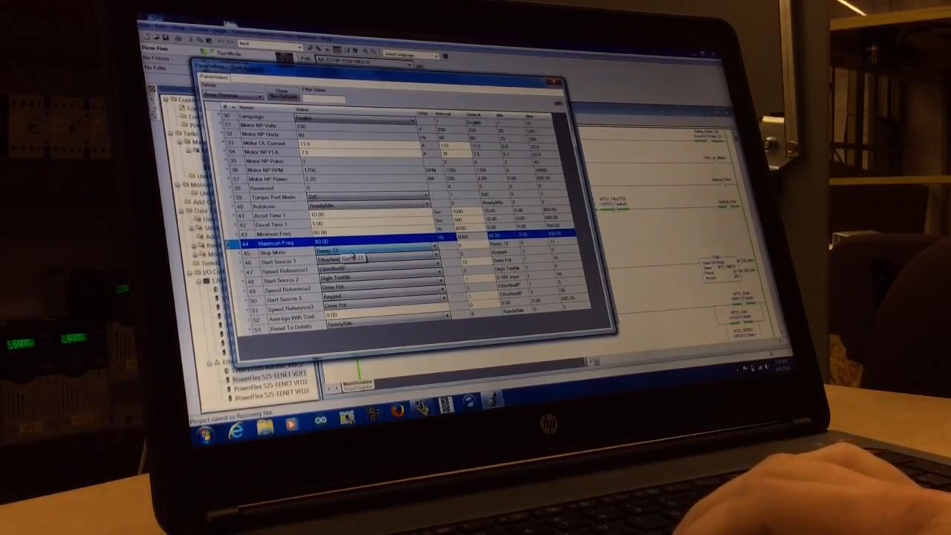
Step: Choose Ramp, CF for parameter 45 Stop Mode
left_click(371, 252)
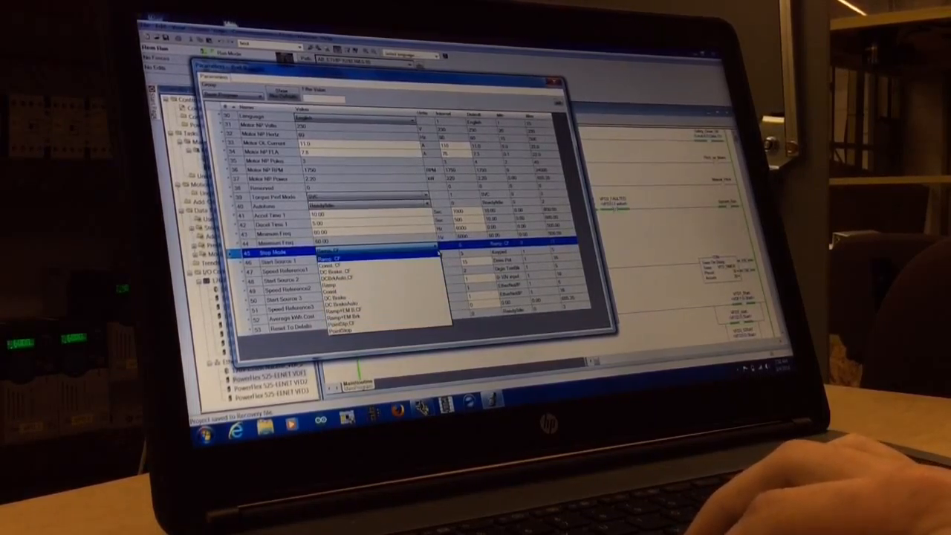
left_click(335, 258)
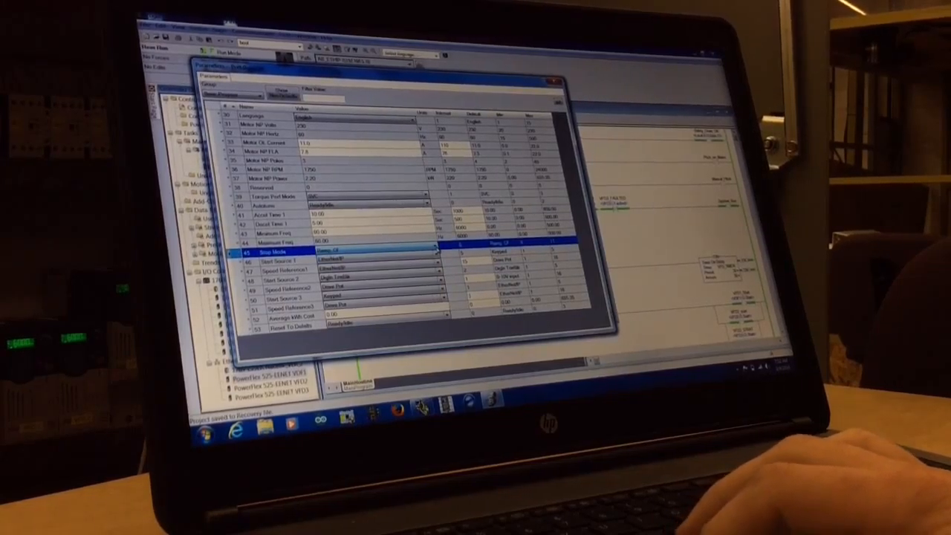